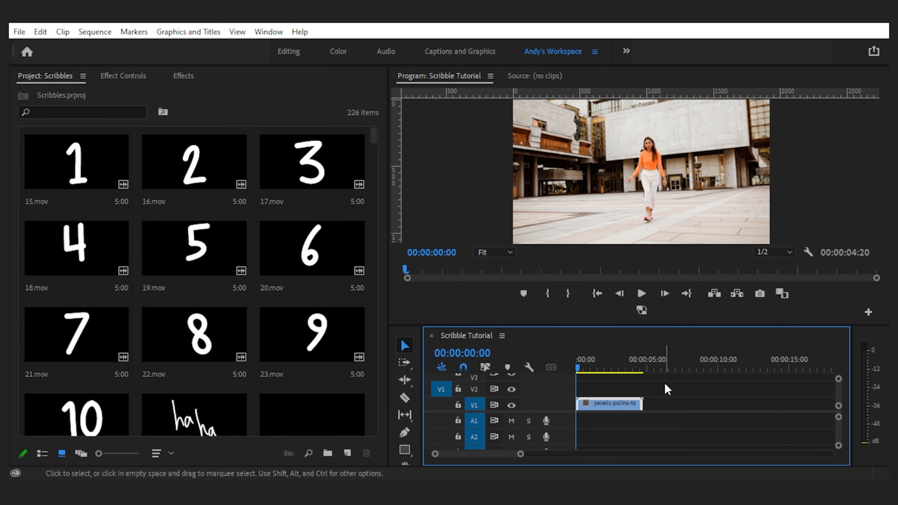
{"action": "mouse_move", "coordinate": [615, 240]}
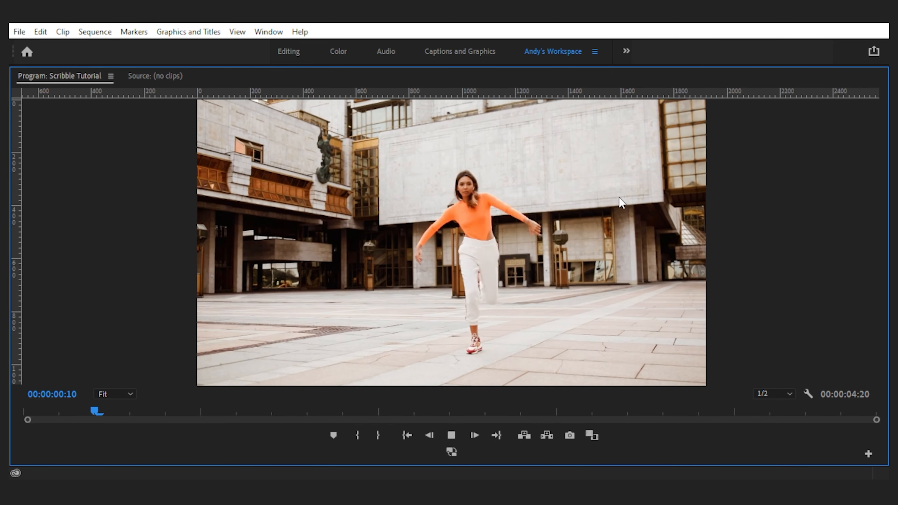
Zoom the timeline and set the playhead a few frames into the dancer clip
{"action": "left_click_drag", "start_coordinate": [96, 411], "coordinate": [459, 411]}
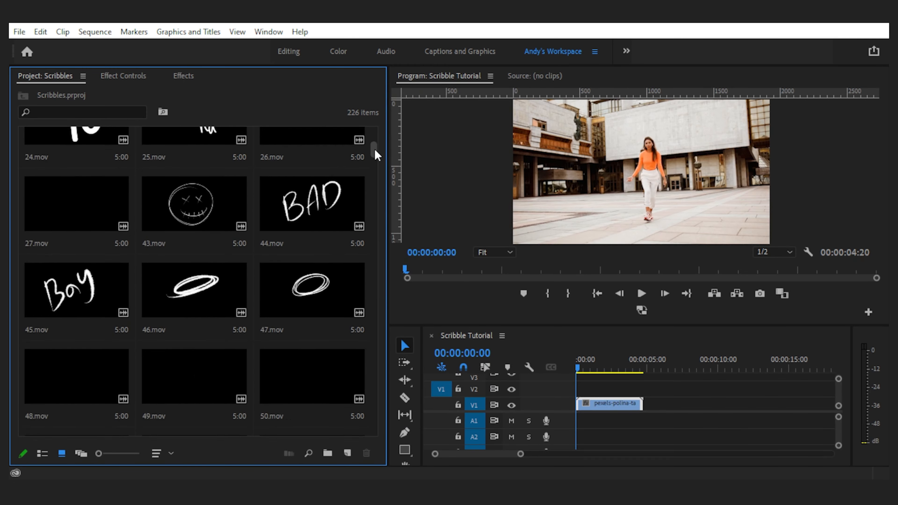
{"action": "scroll", "scroll_direction": "down", "scroll_amount": 3}
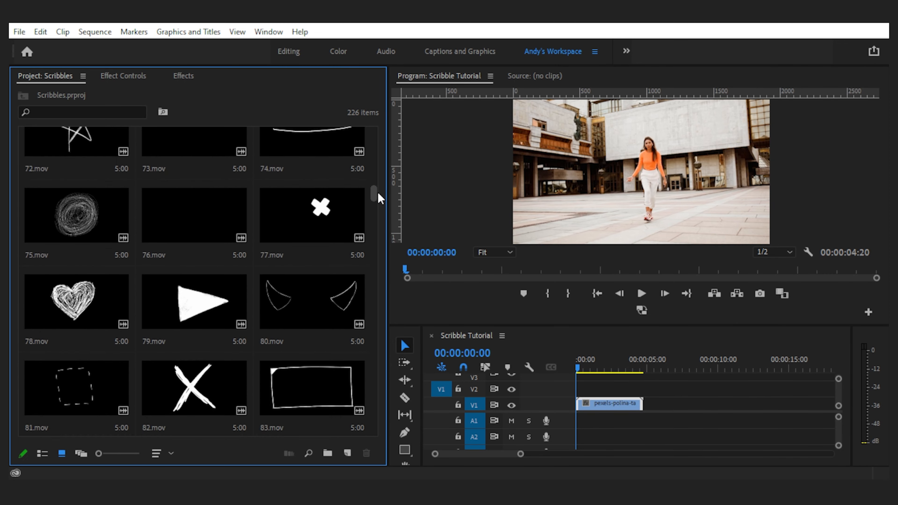
{"action": "scroll", "scroll_direction": "down", "scroll_amount": 3}
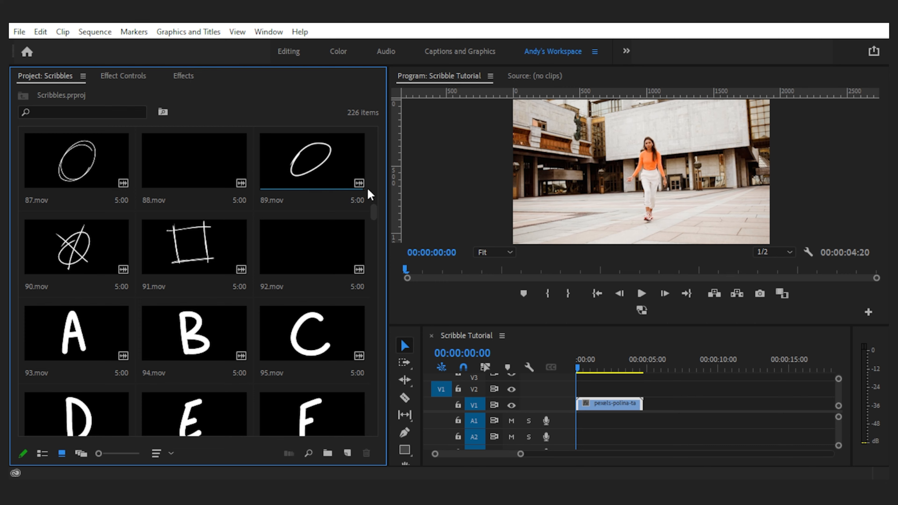
{"action": "scroll", "scroll_direction": "down", "scroll_amount": 3}
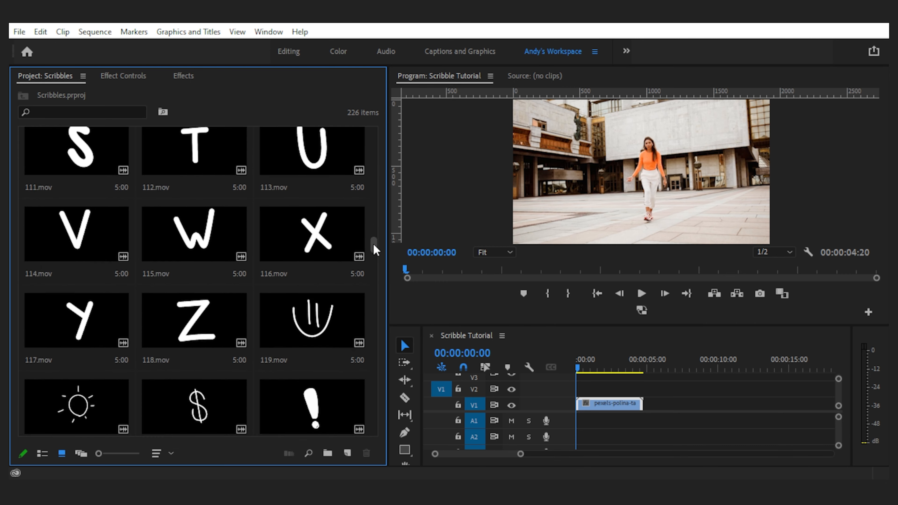
{"action": "scroll", "scroll_direction": "down", "scroll_amount": 3}
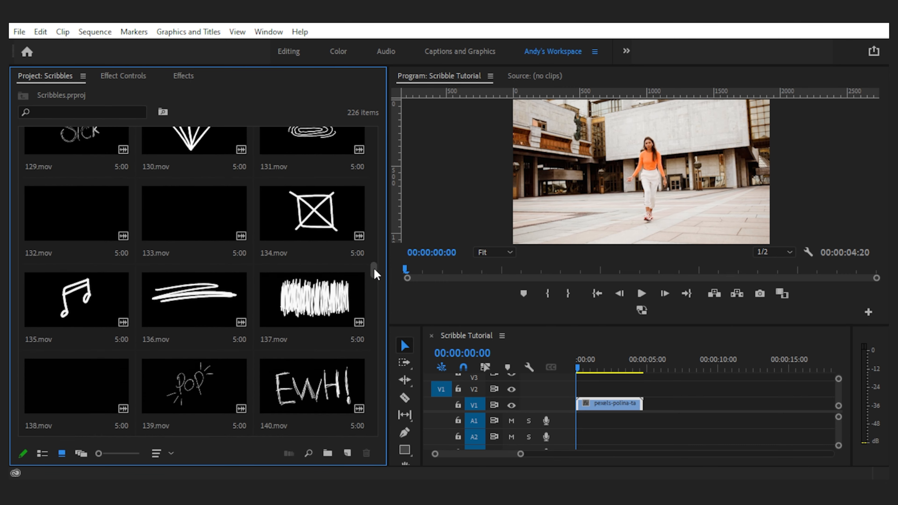
{"action": "scroll", "scroll_direction": "down", "scroll_amount": 3}
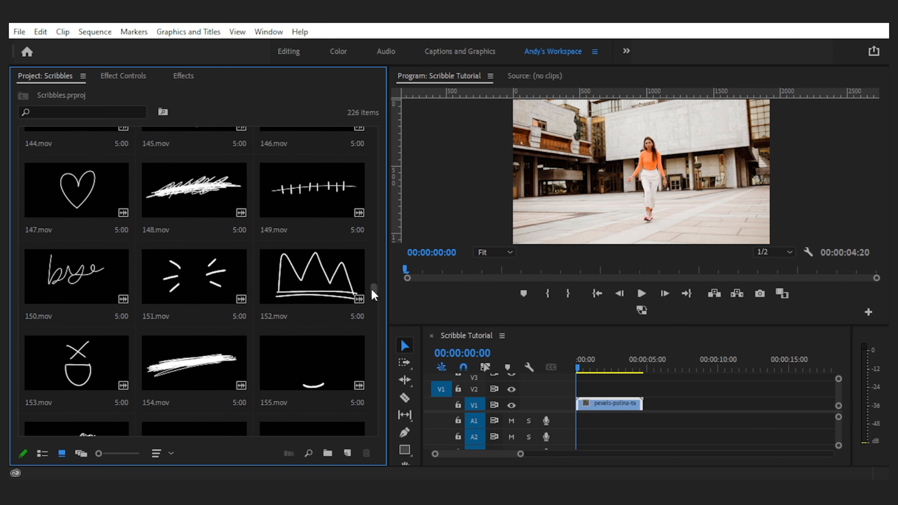
{"action": "scroll", "scroll_direction": "down", "scroll_amount": 3}
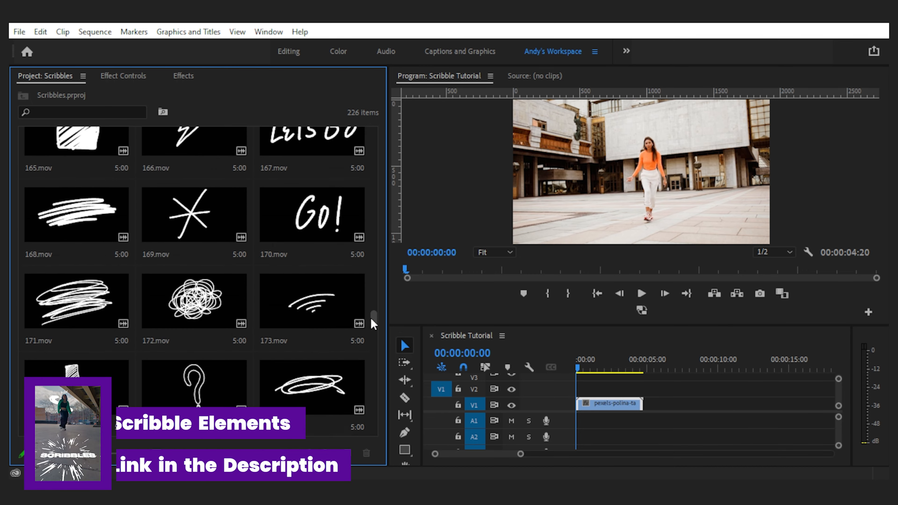
{"action": "scroll", "scroll_direction": "down", "scroll_amount": 3}
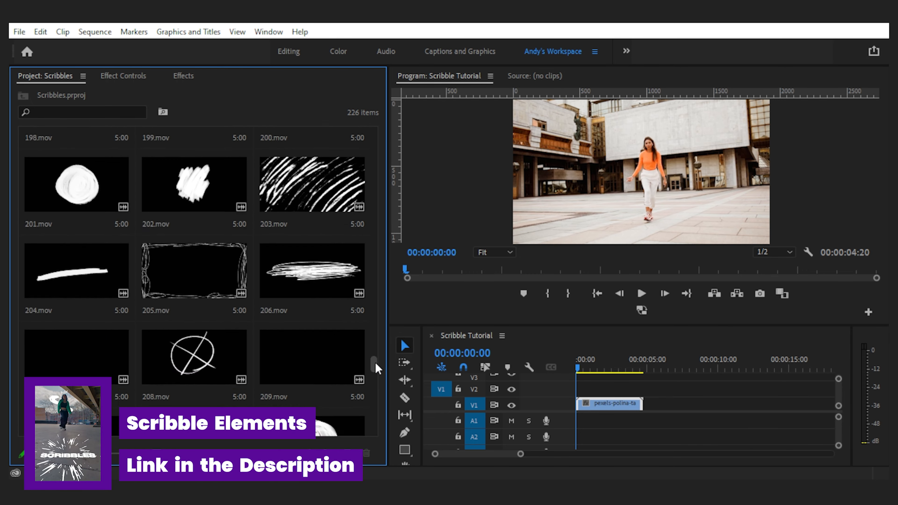
{"action": "scroll", "scroll_direction": "down", "scroll_amount": 3}
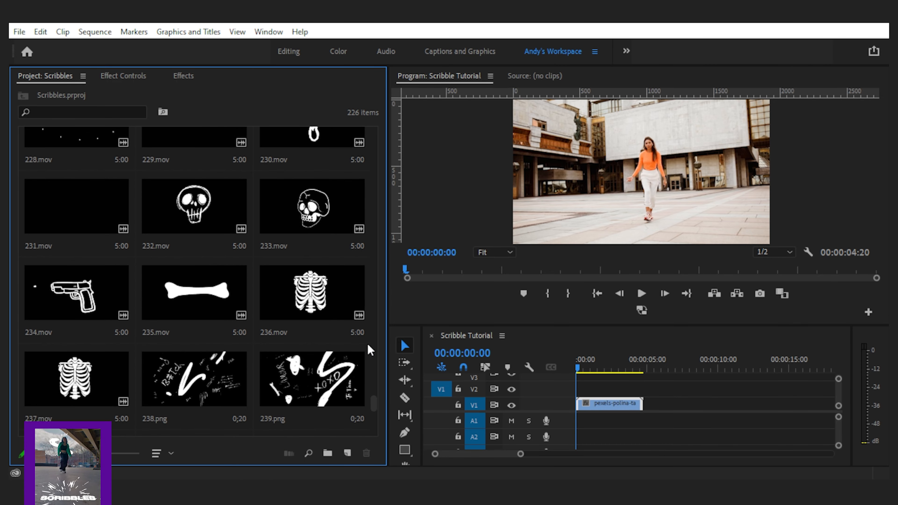
{"action": "left_click", "coordinate": [641, 293]}
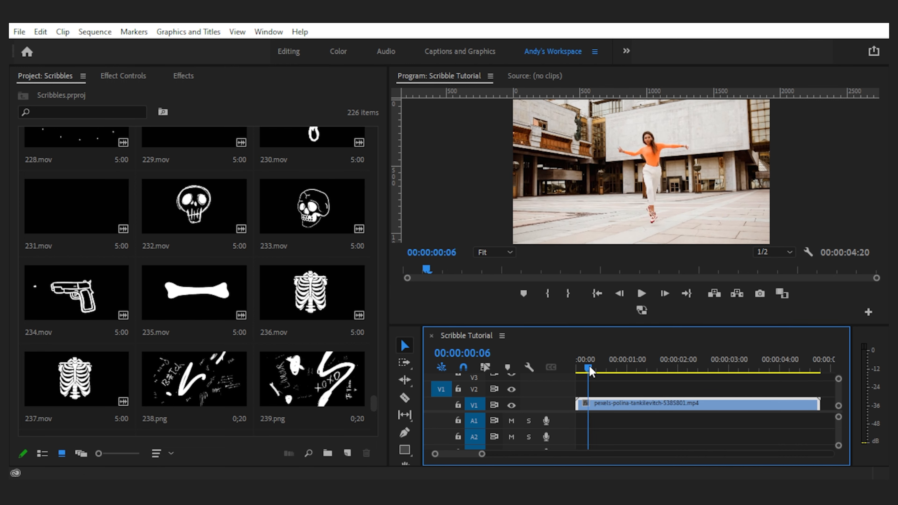
{"action": "left_click", "coordinate": [592, 367]}
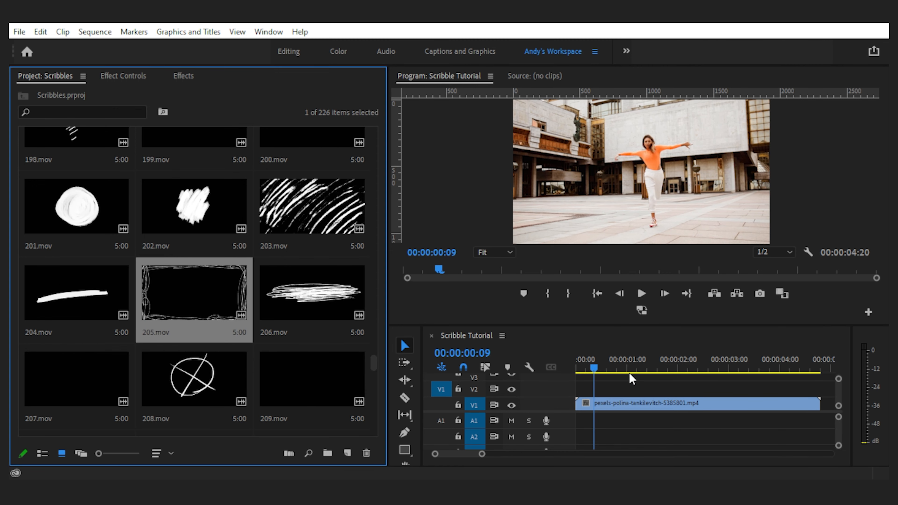
Place 205.mov on V2 above the dancer clip and blend it with Screen
{"action": "left_click_drag", "start_coordinate": [194, 292], "coordinate": [688, 388]}
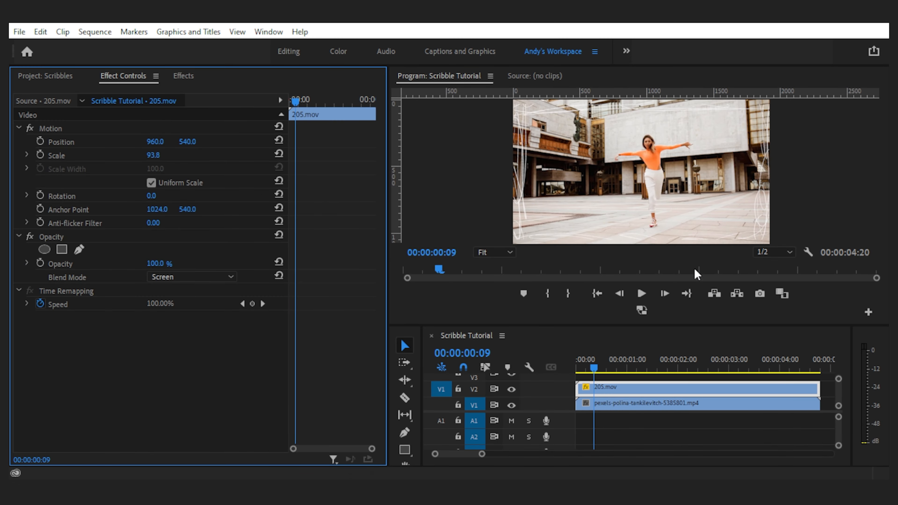
{"action": "mouse_move", "coordinate": [508, 368]}
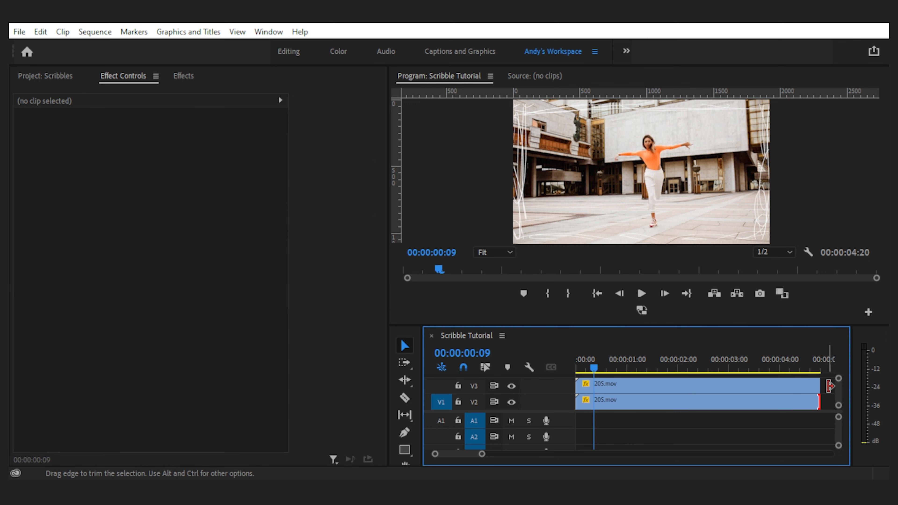
Find Tint in the Effects panel and apply it to the 205.mov frame scribble
{"action": "left_click", "coordinate": [184, 75]}
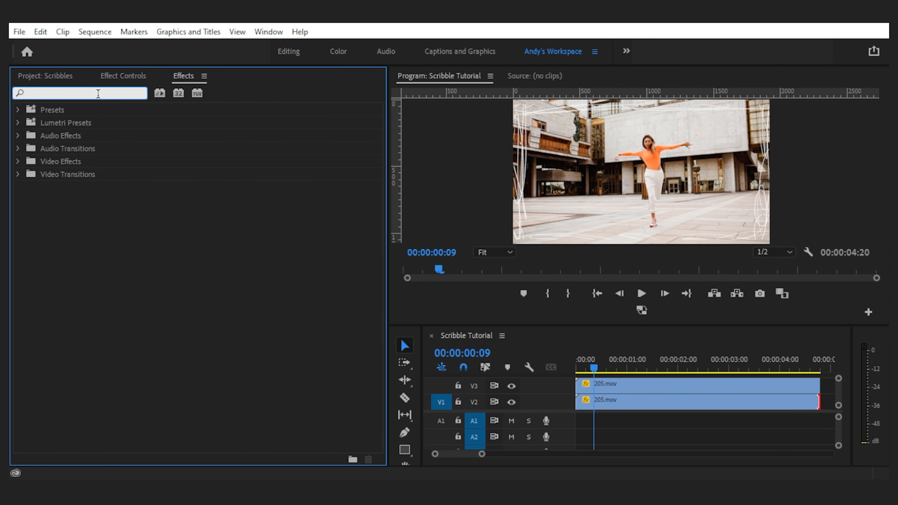
{"action": "type", "text": "tint"}
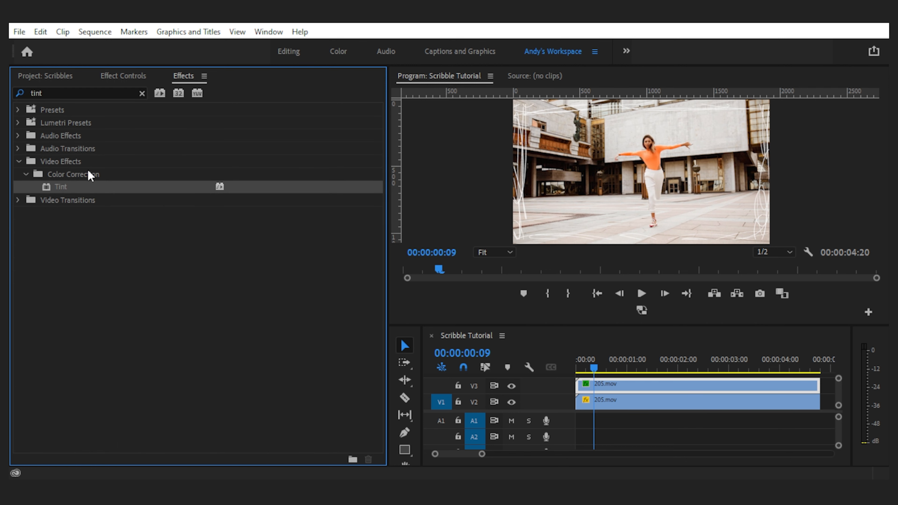
{"action": "left_click", "coordinate": [122, 76]}
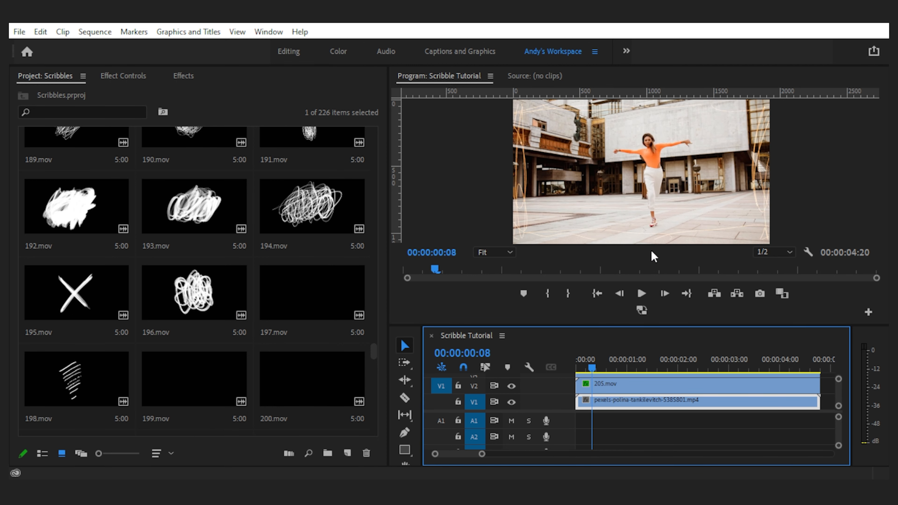
{"action": "mouse_move", "coordinate": [283, 308]}
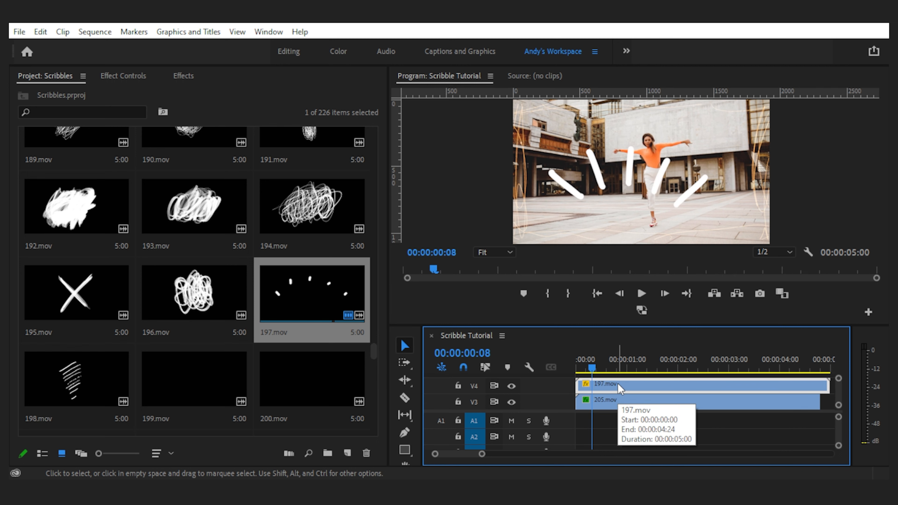
Shrink and rotate 197.mov (Scale 12.8, Position 960/913, Rotation -90), then Alt-drag a copy after it
{"action": "left_click", "coordinate": [122, 74]}
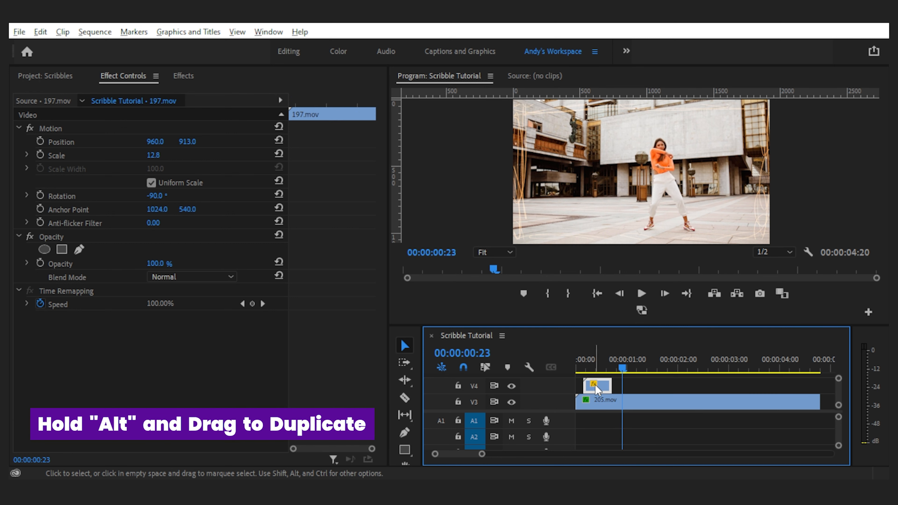
{"action": "left_click_drag", "start_coordinate": [597, 385], "coordinate": [630, 385]}
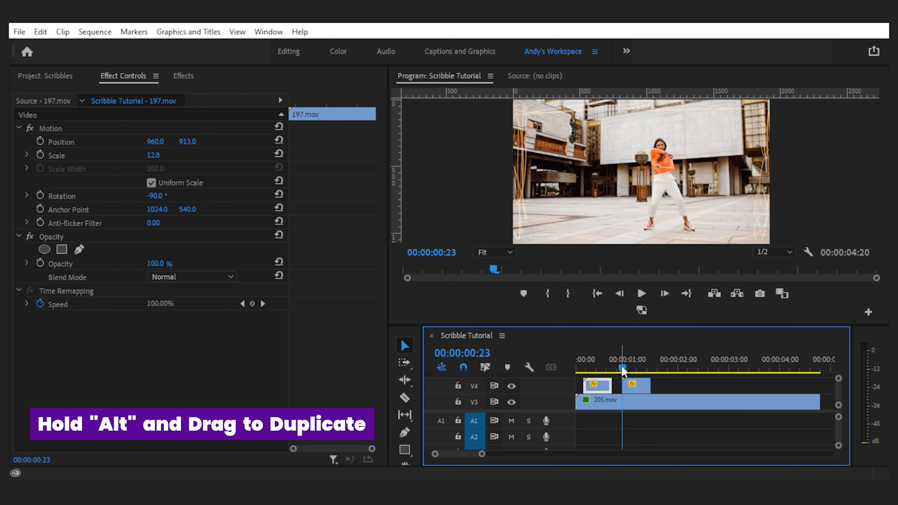
Zoom the preview to half, scrub back to the end of 197.mov and show the Scribbles bin
{"action": "left_click", "coordinate": [492, 252]}
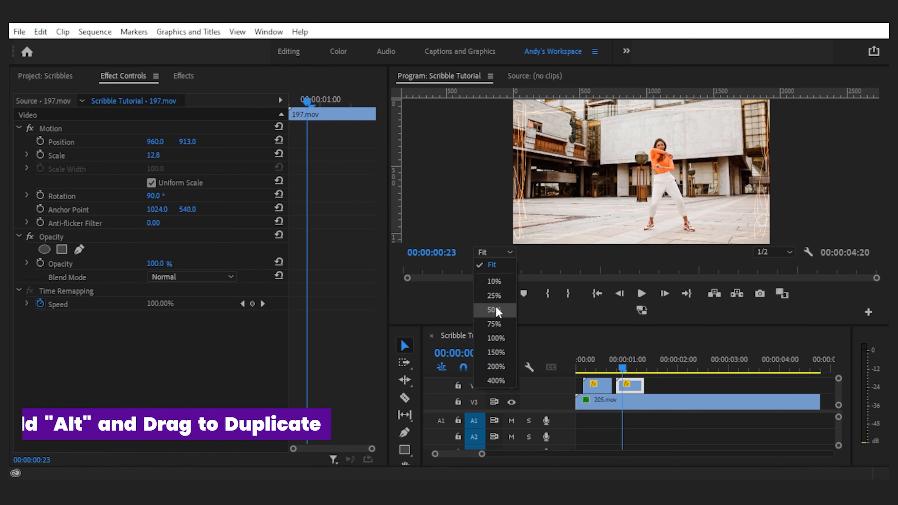
{"action": "left_click", "coordinate": [493, 310]}
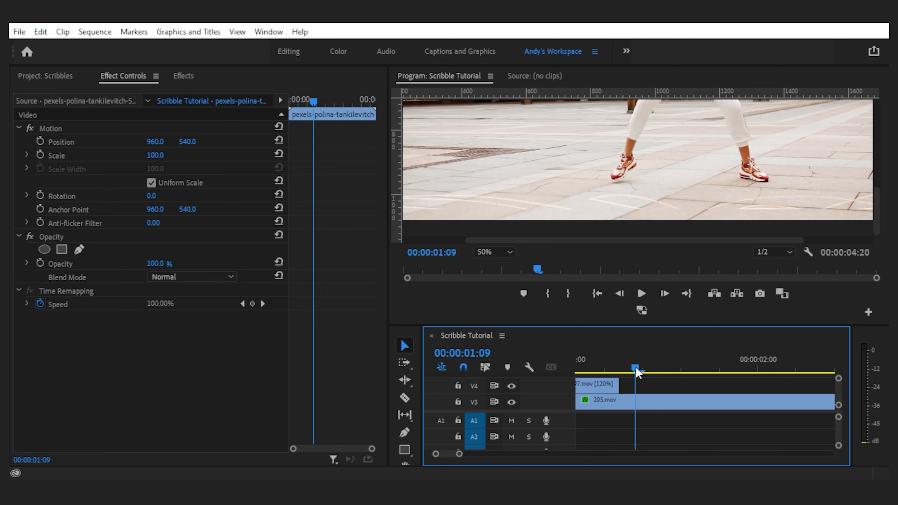
{"action": "left_click_drag", "start_coordinate": [636, 367], "coordinate": [616, 367]}
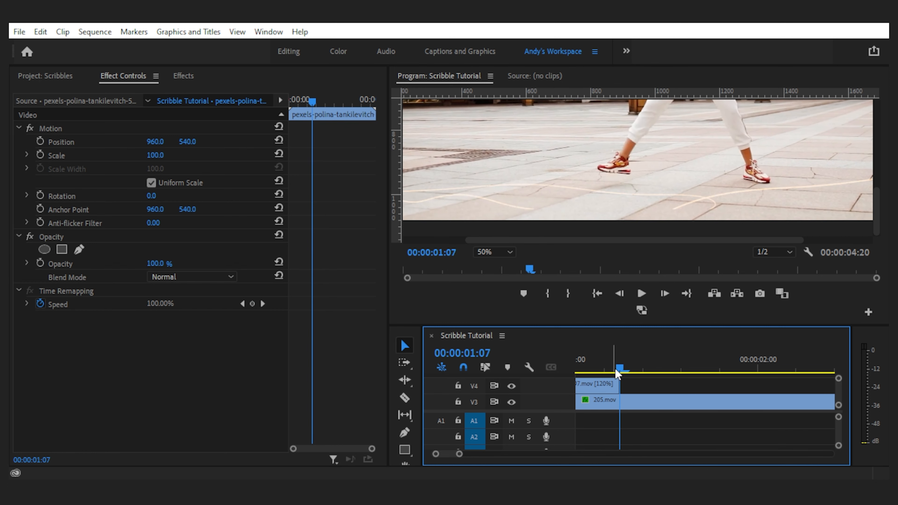
{"action": "left_click", "coordinate": [45, 76]}
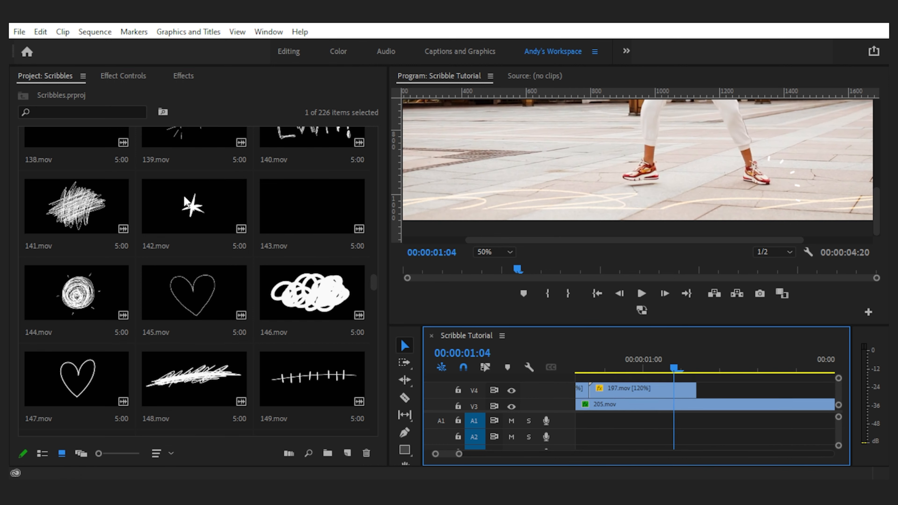
Place 142.mov after 197.mov on V4 at Scale 28.8, Position 796/889 with Screen blend, and preview it
{"action": "left_click", "coordinate": [194, 206]}
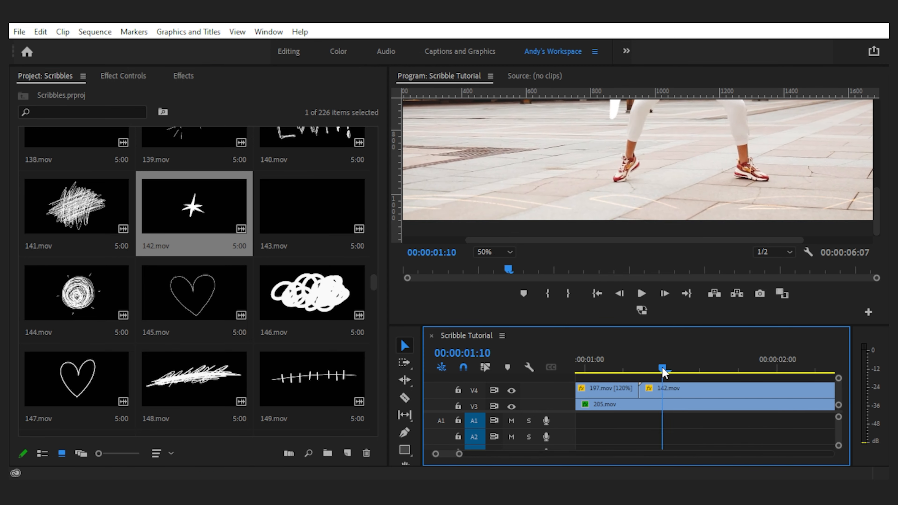
{"action": "left_click_drag", "start_coordinate": [663, 367], "coordinate": [640, 367]}
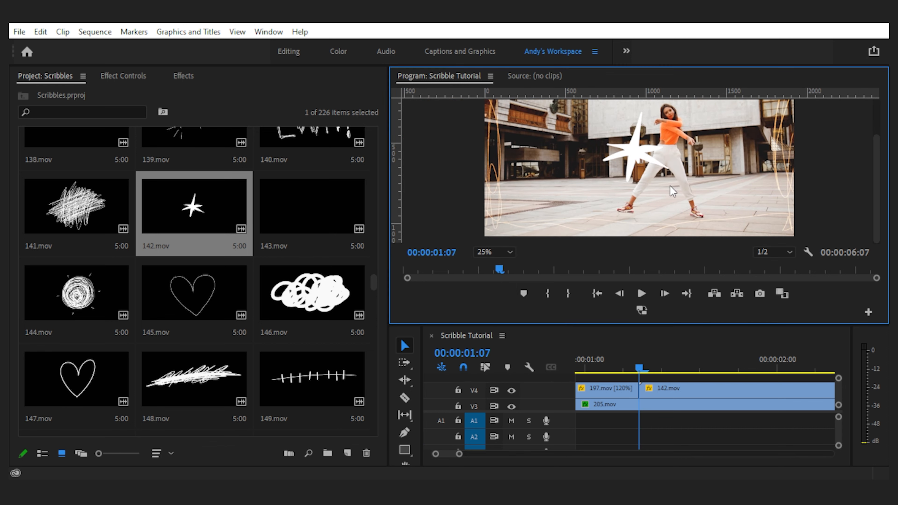
{"action": "left_click", "coordinate": [123, 76]}
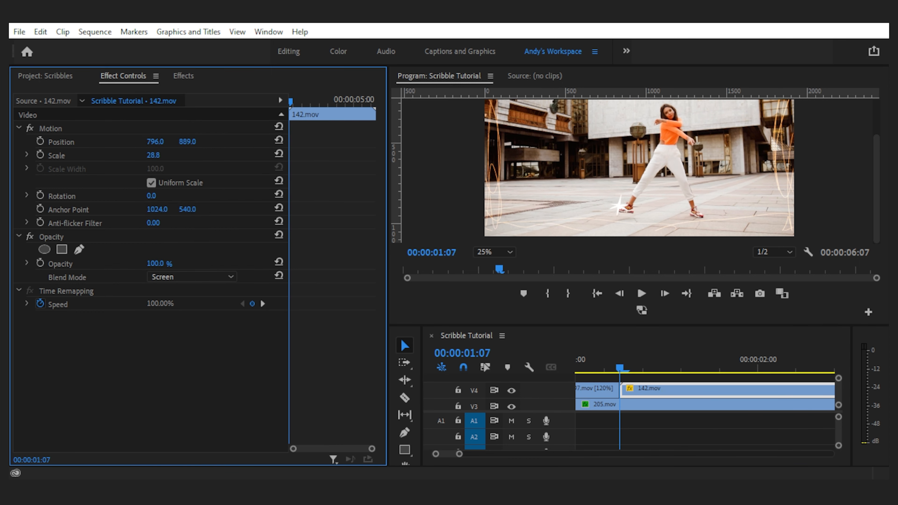
{"action": "left_click_drag", "start_coordinate": [155, 141], "coordinate": [177, 141]}
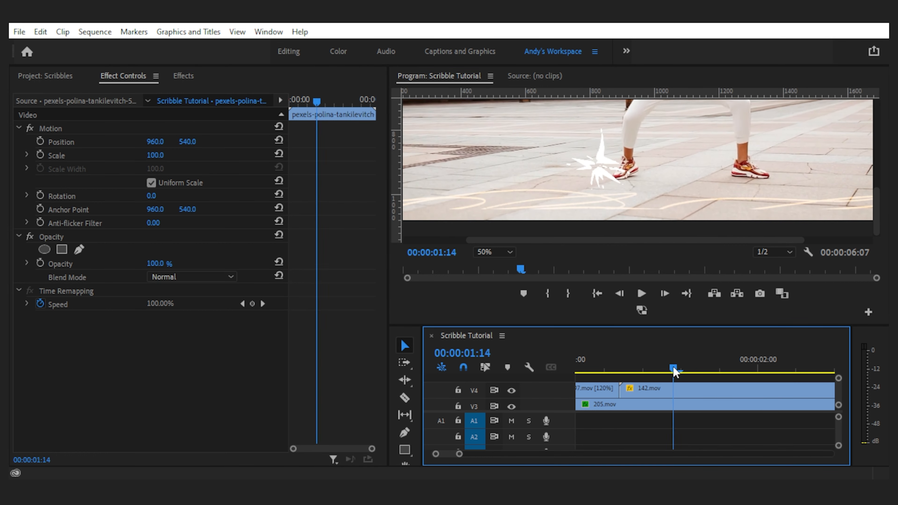
{"action": "left_click_drag", "start_coordinate": [673, 369], "coordinate": [617, 370]}
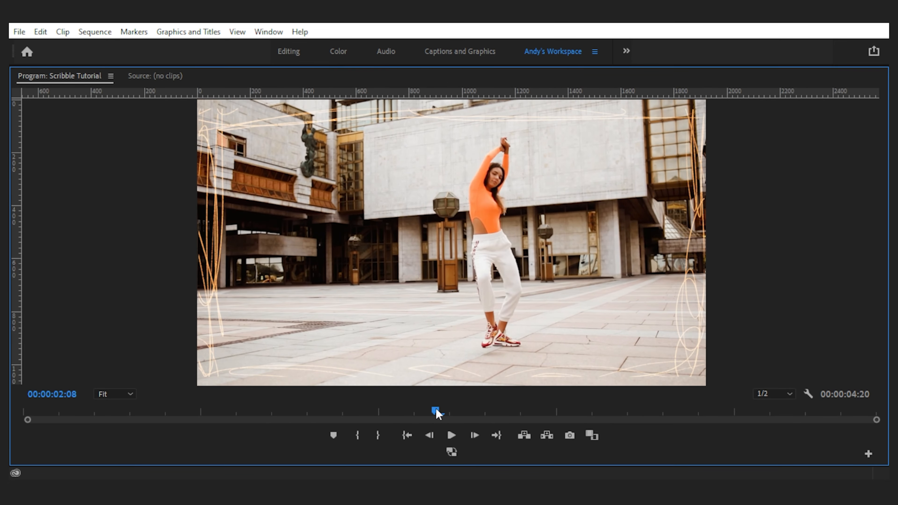
{"action": "left_click_drag", "start_coordinate": [436, 413], "coordinate": [258, 412]}
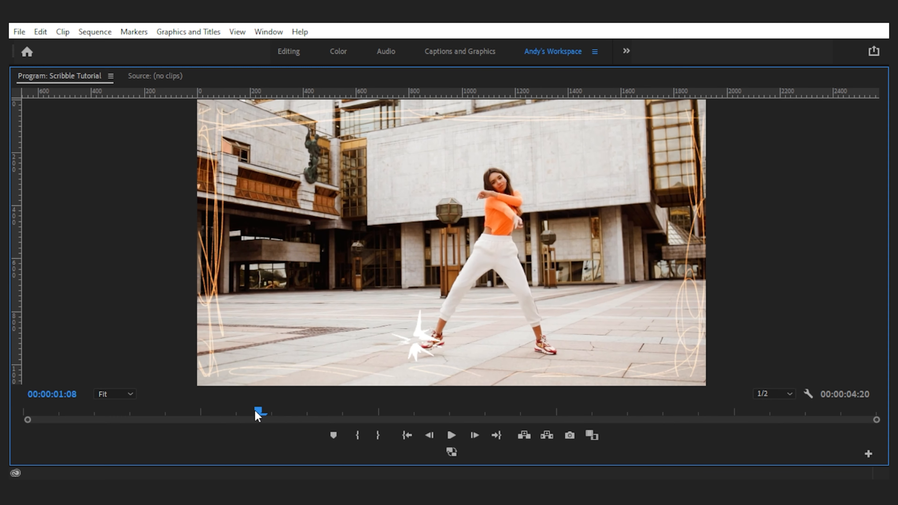
{"action": "left_click_drag", "start_coordinate": [258, 411], "coordinate": [322, 411]}
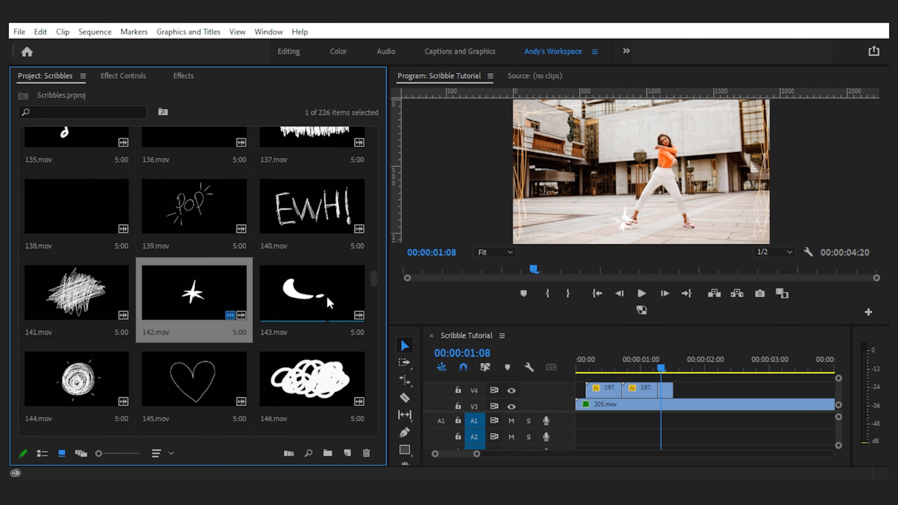
{"action": "mouse_move", "coordinate": [266, 311]}
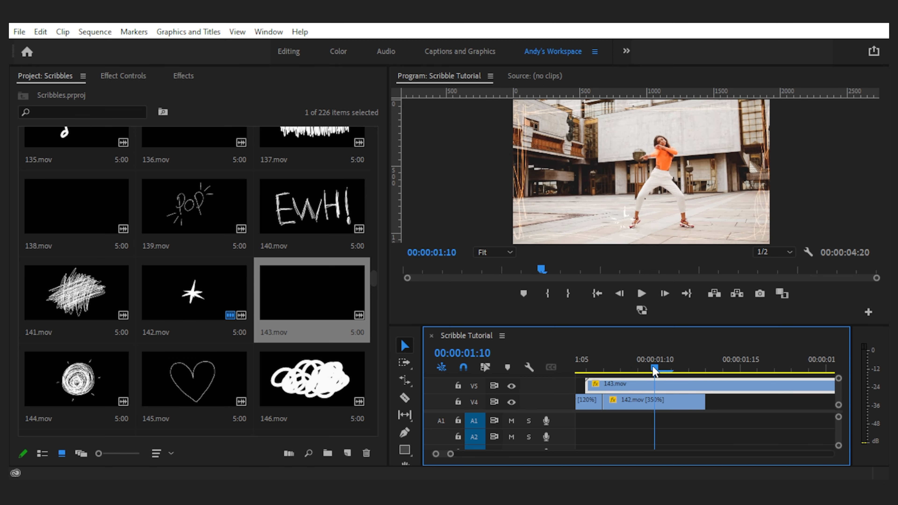
Set 142.mov to 350% and layer 143.mov on V5 just after the star
{"action": "left_click", "coordinate": [123, 75]}
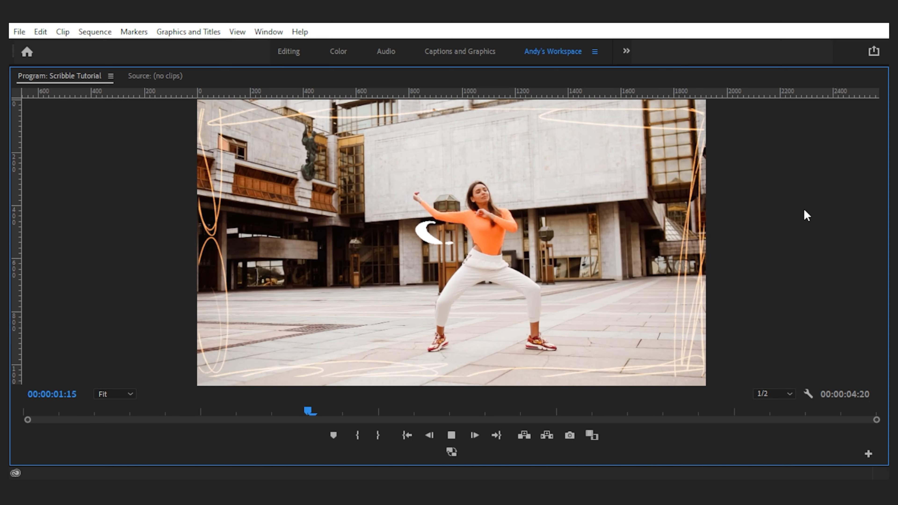
{"action": "left_click", "coordinate": [451, 436]}
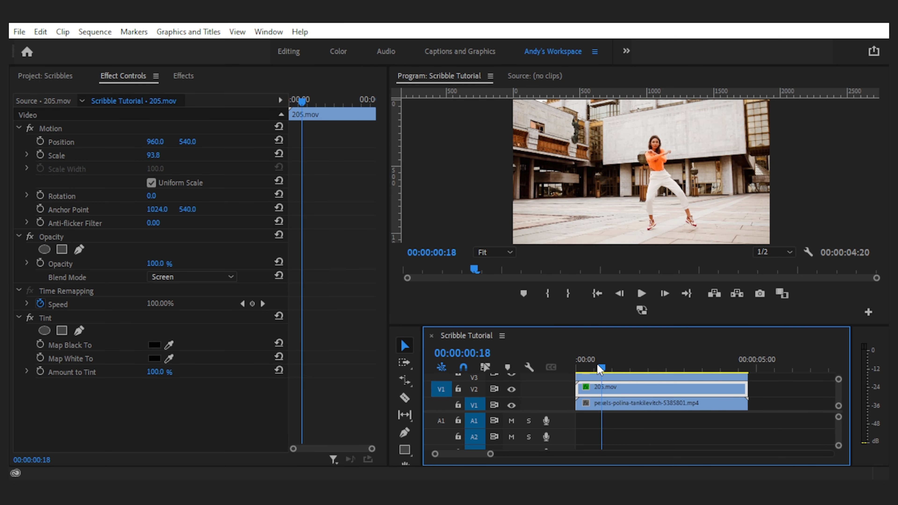
Paste Tint onto 143.mov and sample orange for both Map Black To and Map White To
{"action": "left_click", "coordinate": [191, 277]}
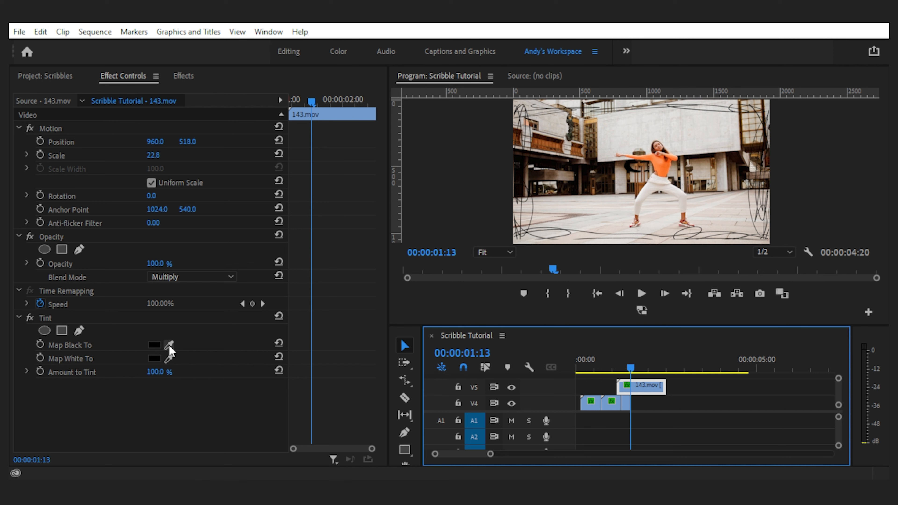
{"action": "left_click", "coordinate": [168, 345]}
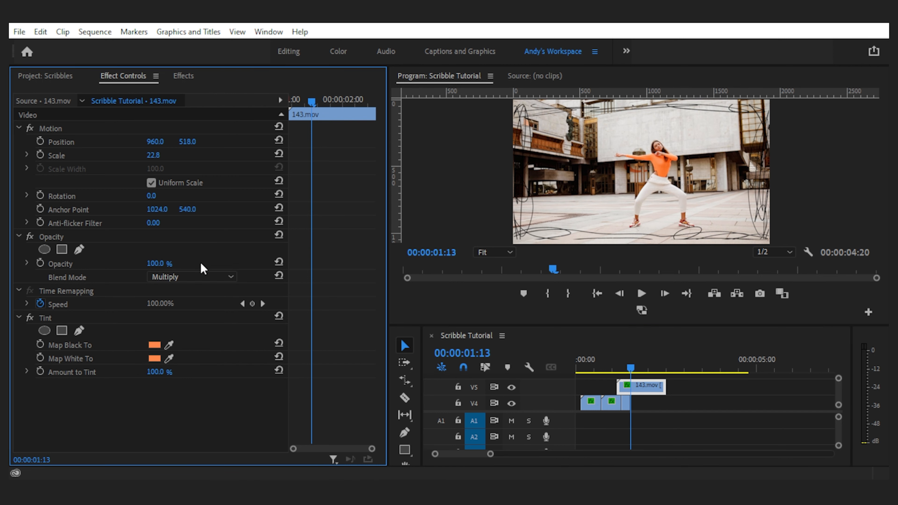
{"action": "left_click", "coordinate": [191, 277]}
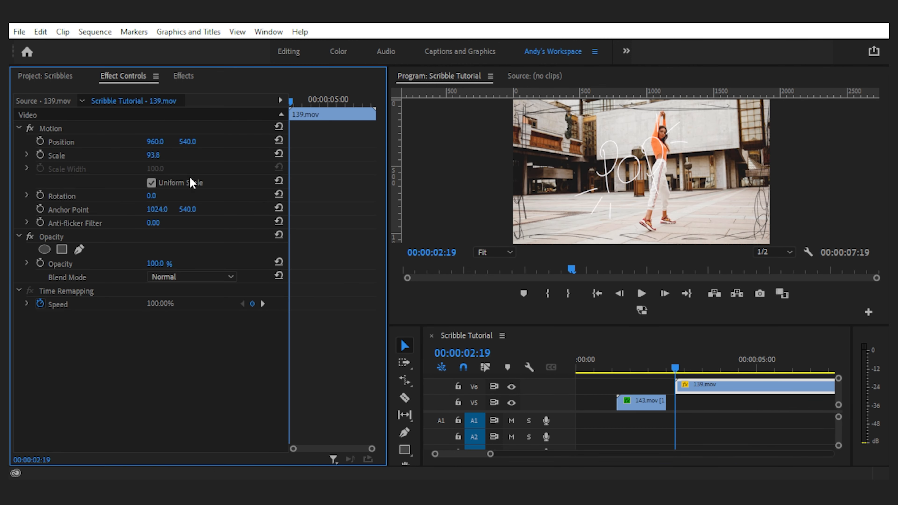
Shrink 139.mov on V6 to Scale 24.8 at Position 951/522 with Lighten blending
{"action": "left_click", "coordinate": [191, 277]}
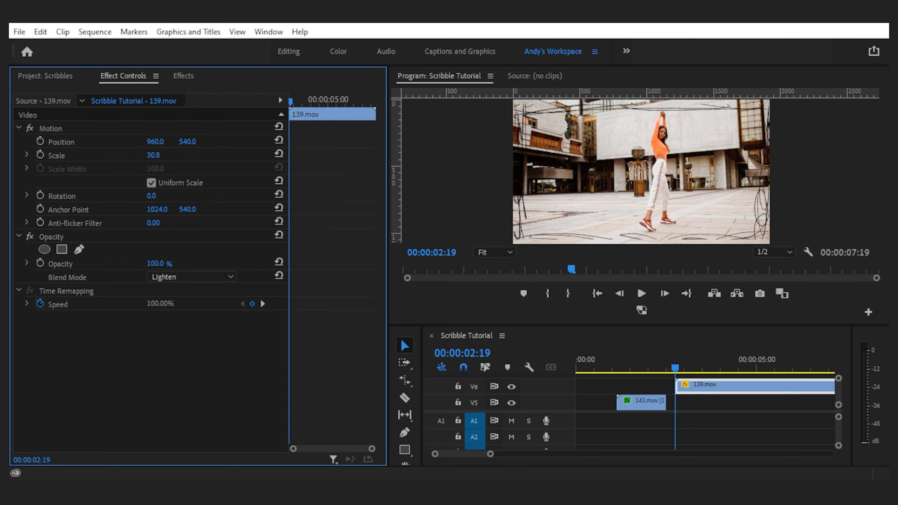
{"action": "left_click_drag", "start_coordinate": [158, 155], "coordinate": [148, 155]}
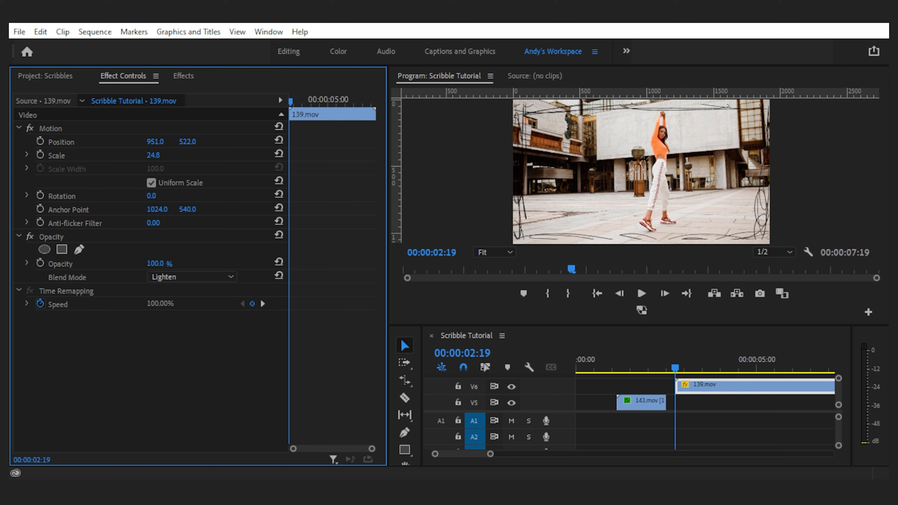
{"action": "left_click", "coordinate": [492, 253]}
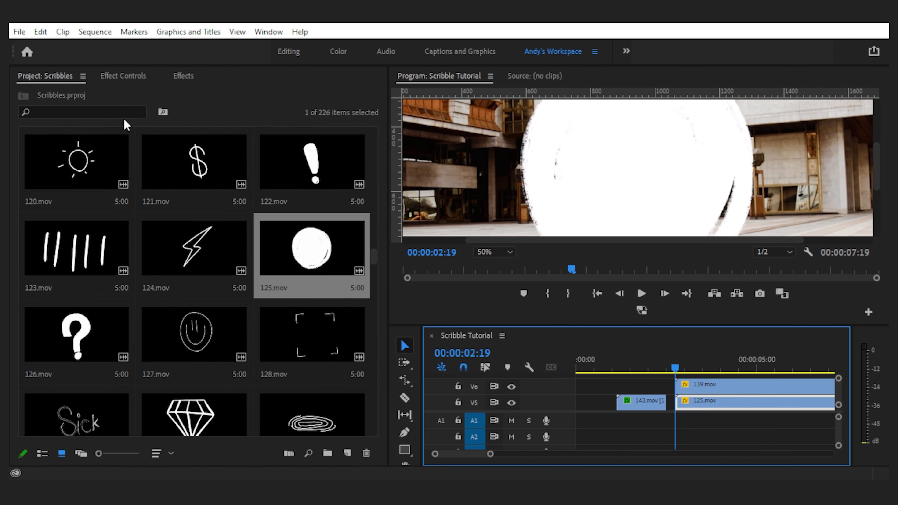
Tint 125.mov orange on V5 and set Scale 21.8, Position 941/503 behind the POP text
{"action": "left_click", "coordinate": [122, 76]}
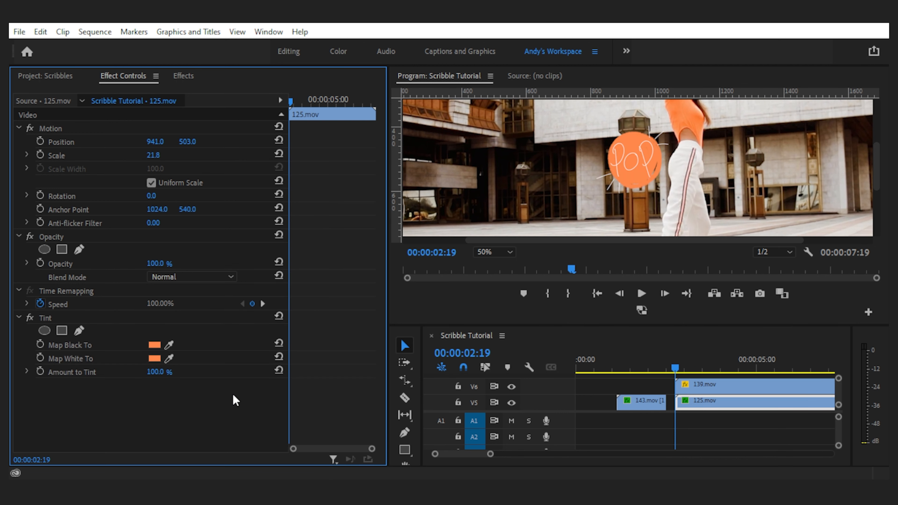
{"action": "mouse_move", "coordinate": [256, 402]}
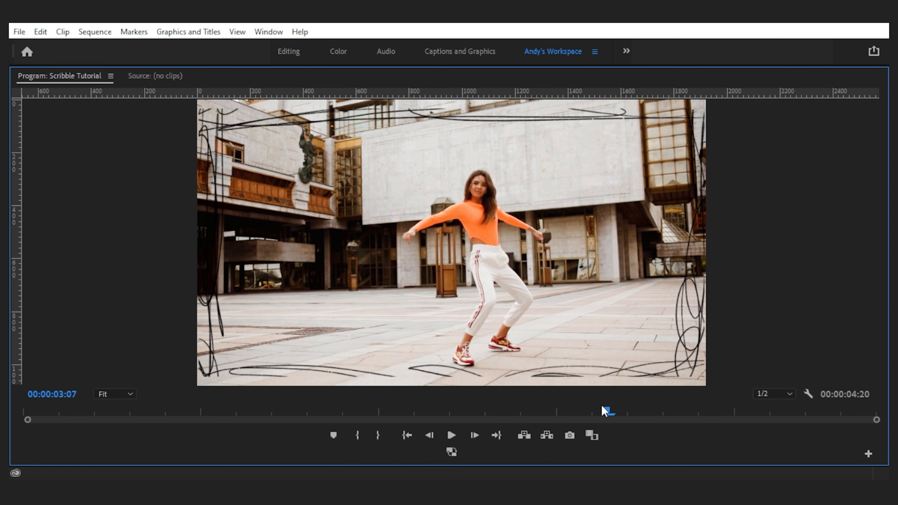
{"action": "left_click_drag", "start_coordinate": [605, 410], "coordinate": [627, 411]}
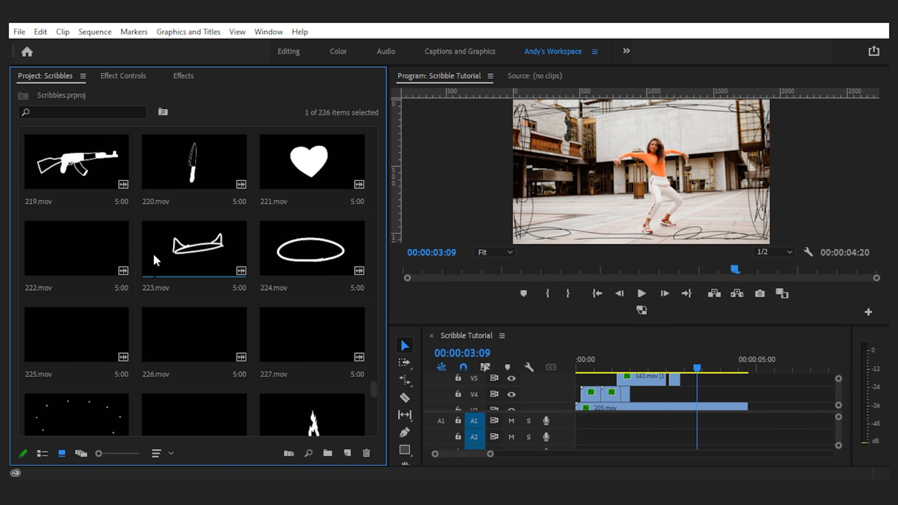
Scroll to the end of the Scribbles bin and hover-scrub 223.mov to preview it
{"action": "left_click_drag", "start_coordinate": [194, 248], "coordinate": [727, 377]}
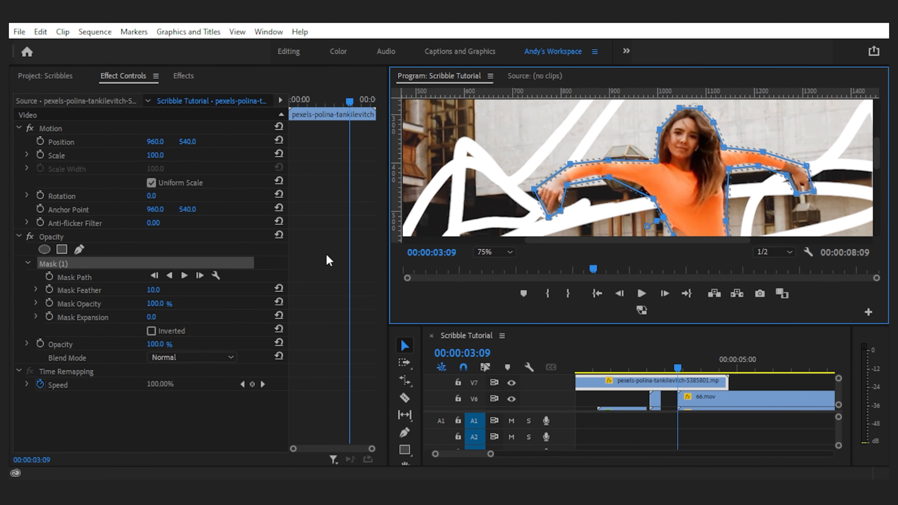
Raise the dancer mask's feather to 20, then deselect and fit the Program Monitor
{"action": "double_click", "coordinate": [153, 289]}
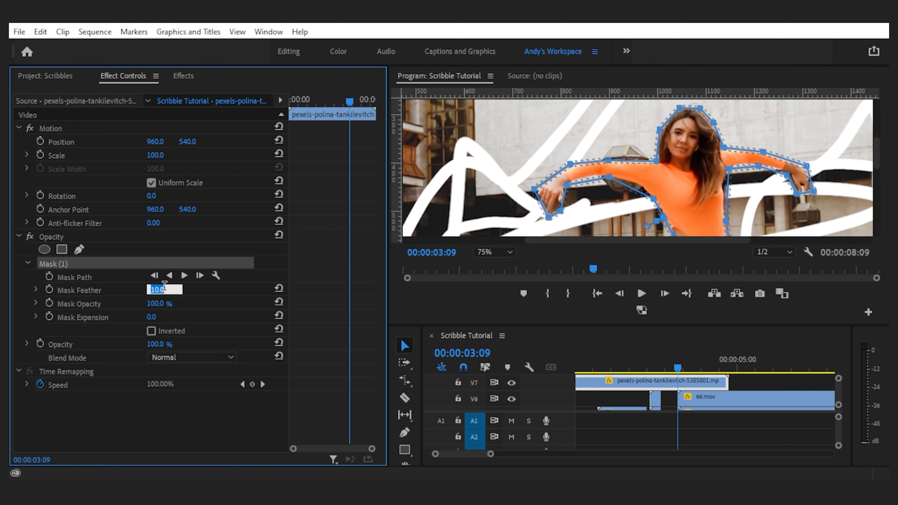
{"action": "left_click", "coordinate": [779, 384]}
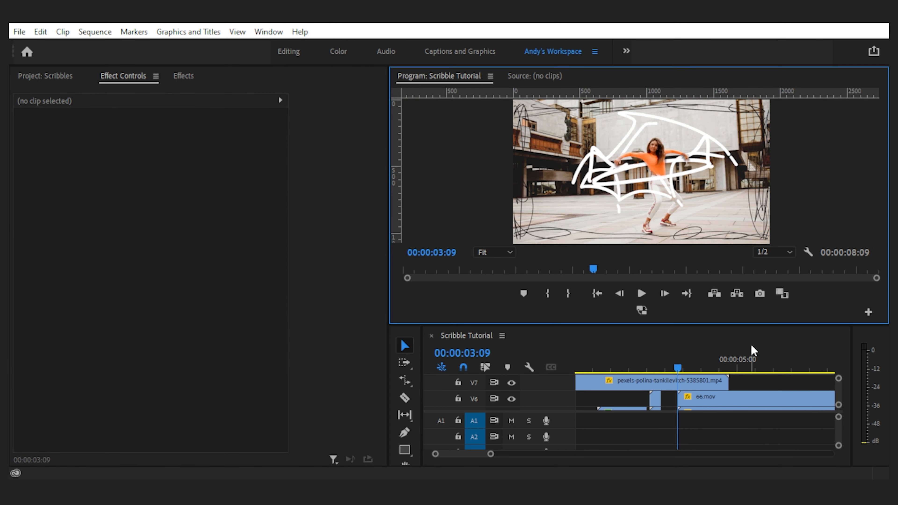
{"action": "left_click", "coordinate": [648, 383]}
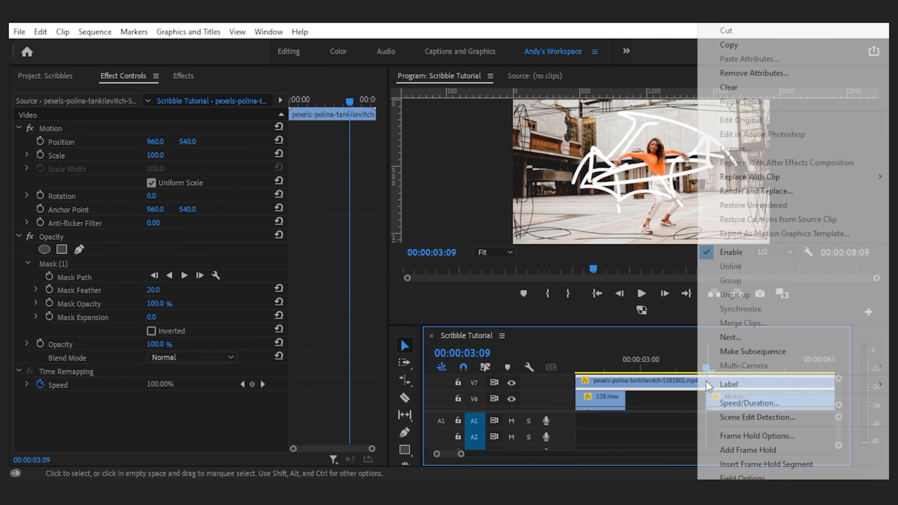
Apply a frame hold to freeze the dancer clip
{"action": "left_click", "coordinate": [747, 450]}
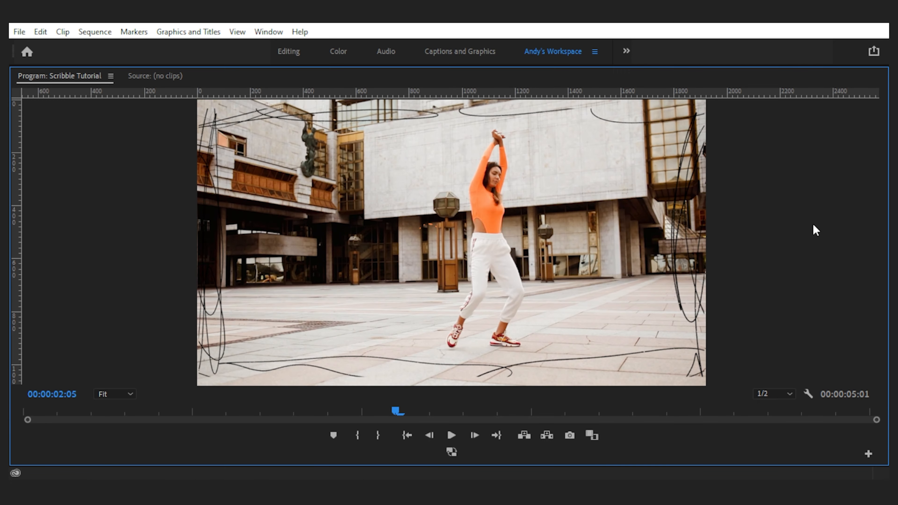
Play and stop the sequence to review the wings moment
{"action": "left_click", "coordinate": [451, 435]}
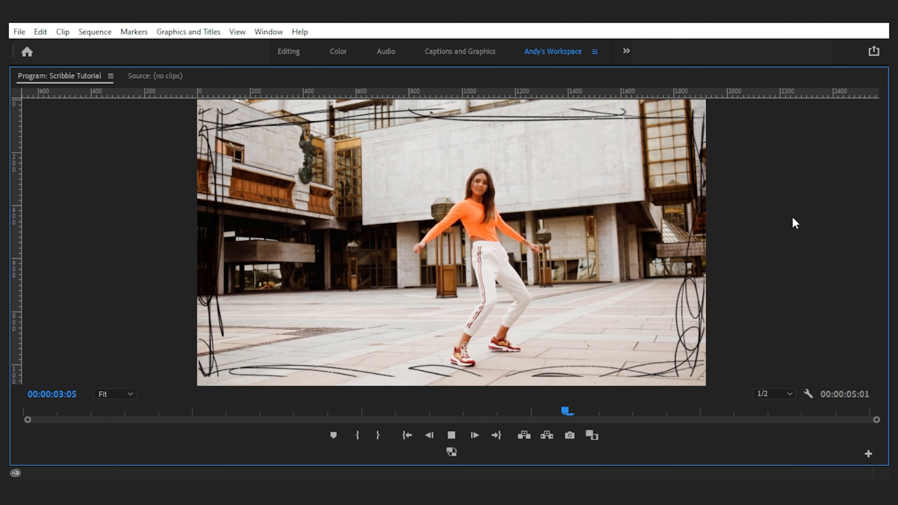
{"action": "left_click", "coordinate": [451, 436]}
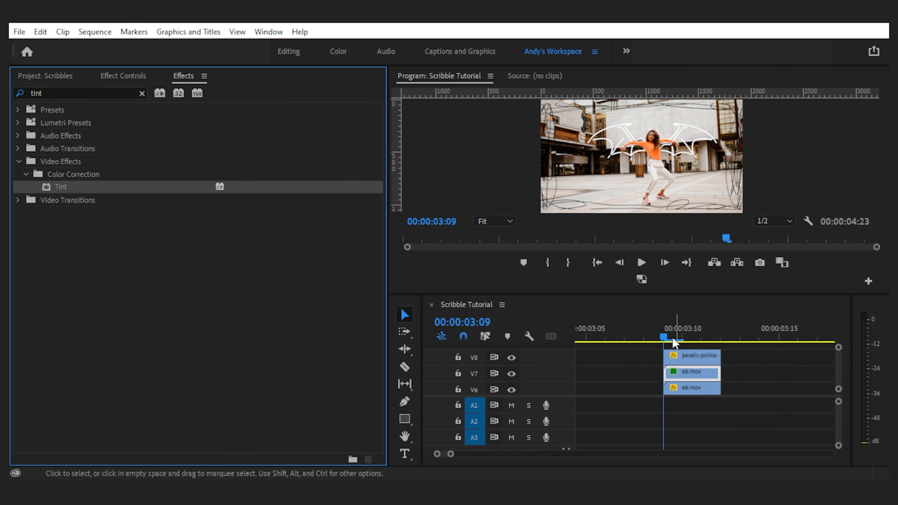
Apply Tint to the 223.mov wing clips with Map White To orange and Lighten blending
{"action": "left_click", "coordinate": [123, 76]}
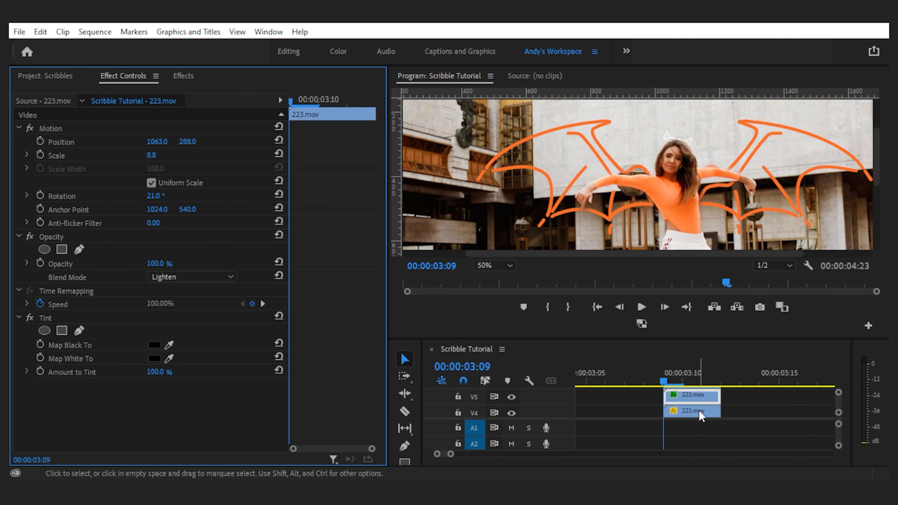
{"action": "left_click", "coordinate": [691, 412]}
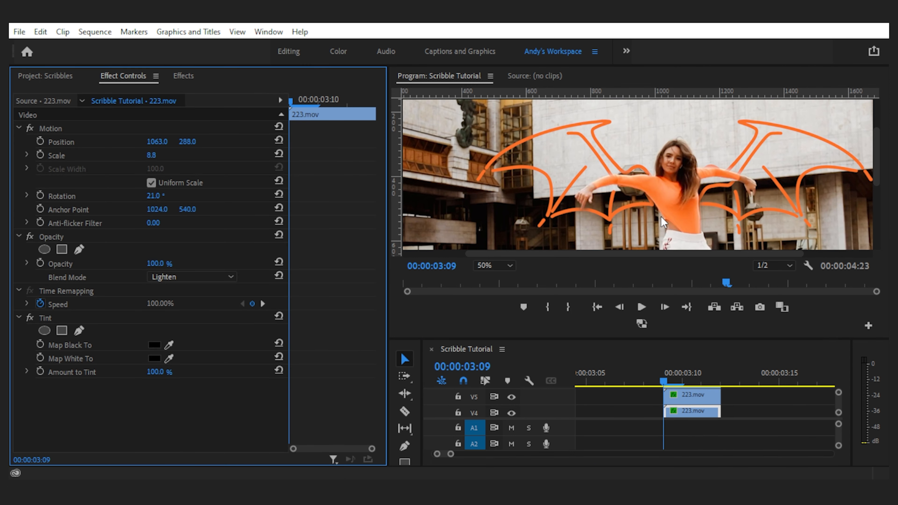
{"action": "left_click", "coordinate": [192, 277]}
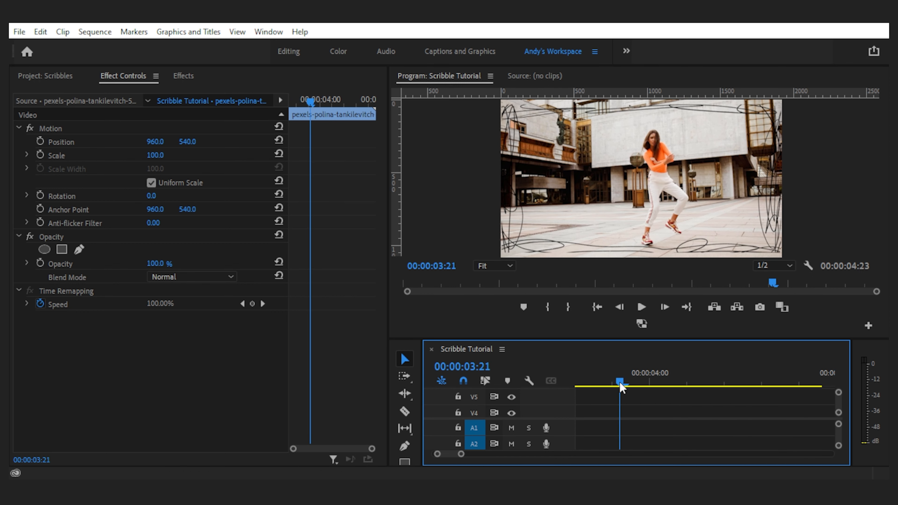
Place 218.mov flame on V4 at 3:24, scaled to 19.8 near the dancer's feet
{"action": "left_click_drag", "start_coordinate": [620, 382], "coordinate": [643, 382]}
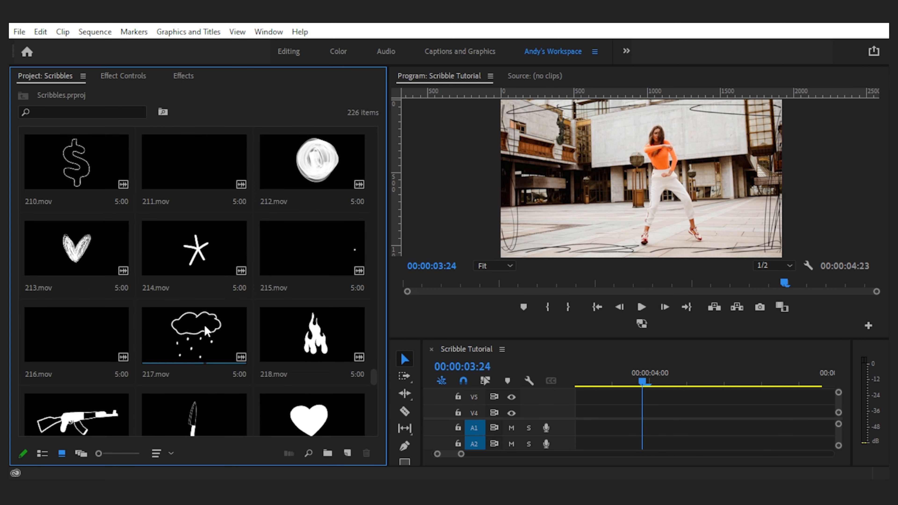
{"action": "scroll", "scroll_direction": "down", "scroll_amount": 3}
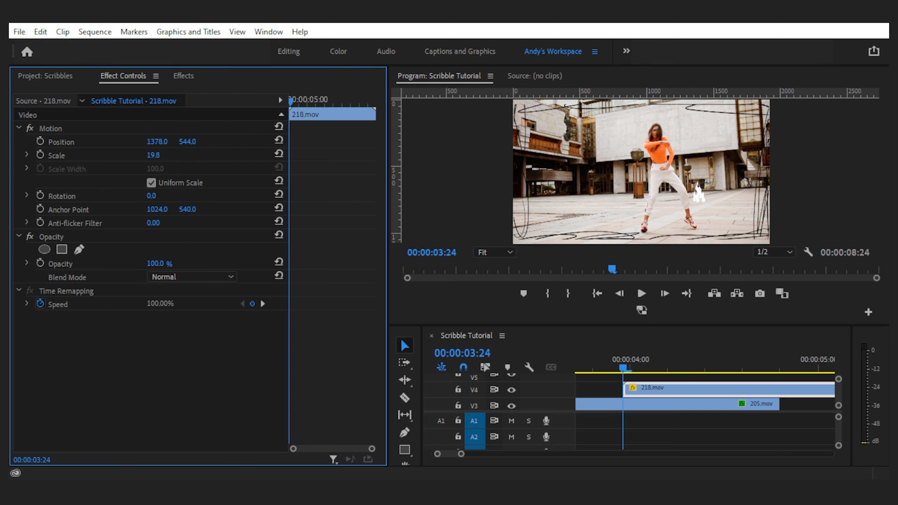
{"action": "left_click", "coordinate": [492, 253]}
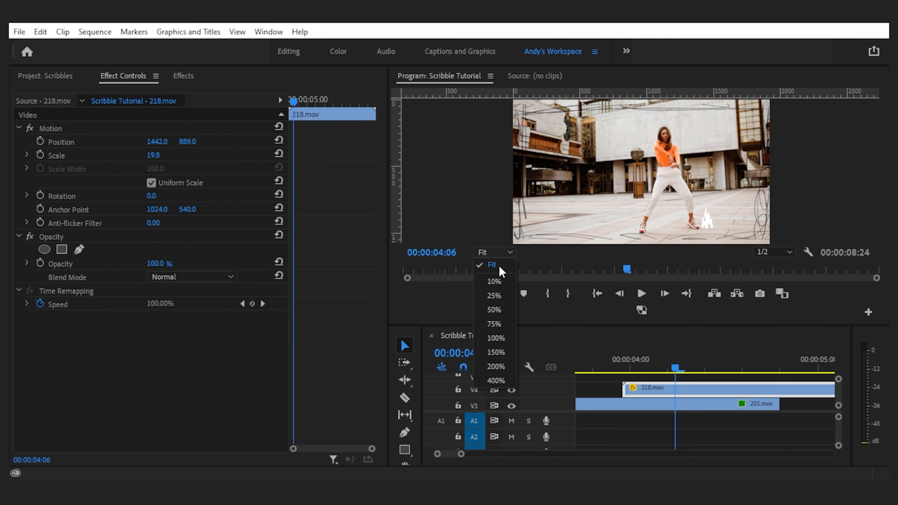
{"action": "left_click", "coordinate": [495, 309]}
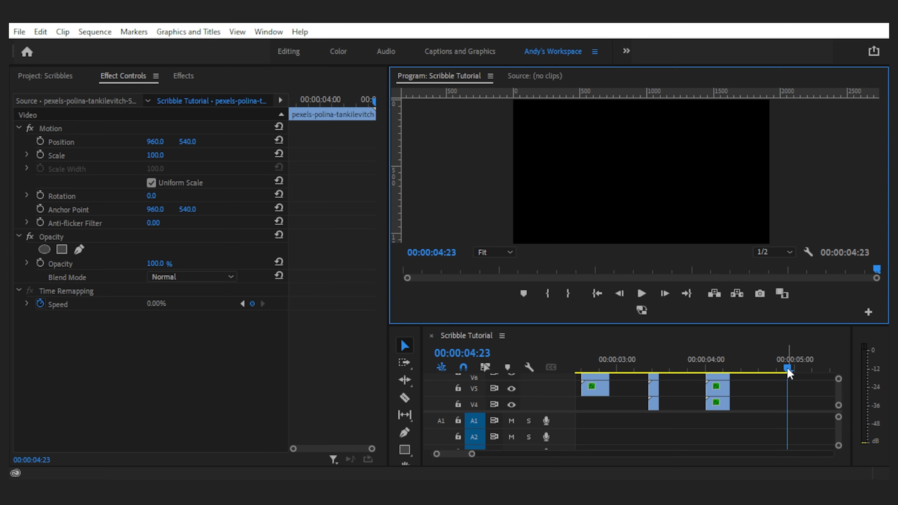
Check the flame row at the 4-second mark and bring up the flame clips' options
{"action": "left_click", "coordinate": [704, 368]}
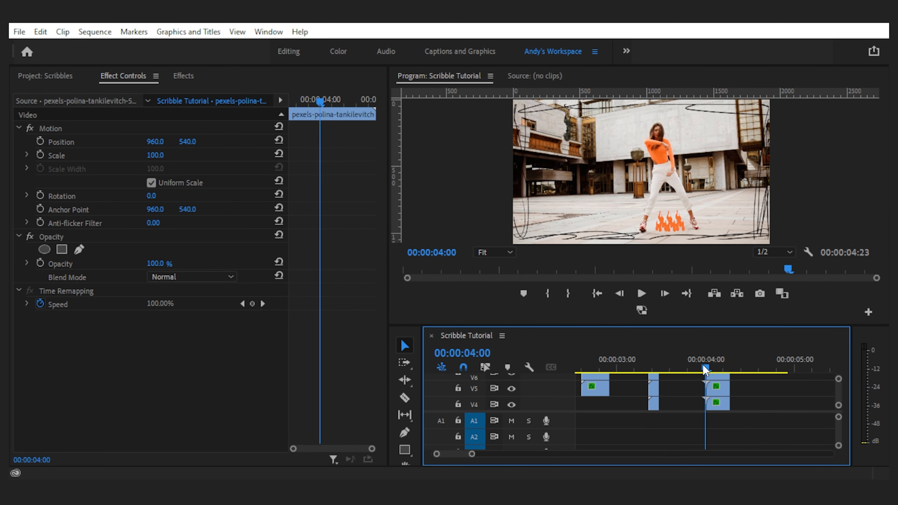
{"action": "right_click", "coordinate": [705, 390]}
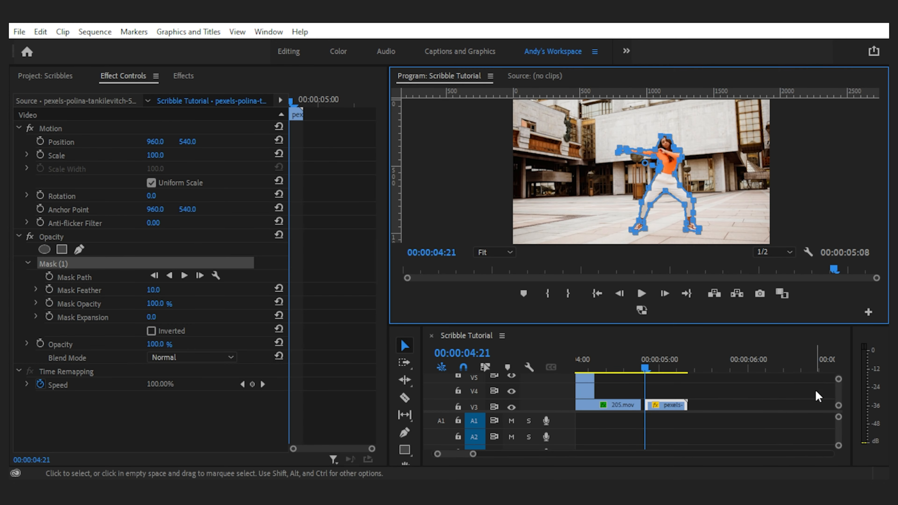
Finish the mask around the dancer on the later clip and clear the selection
{"action": "left_click", "coordinate": [512, 390]}
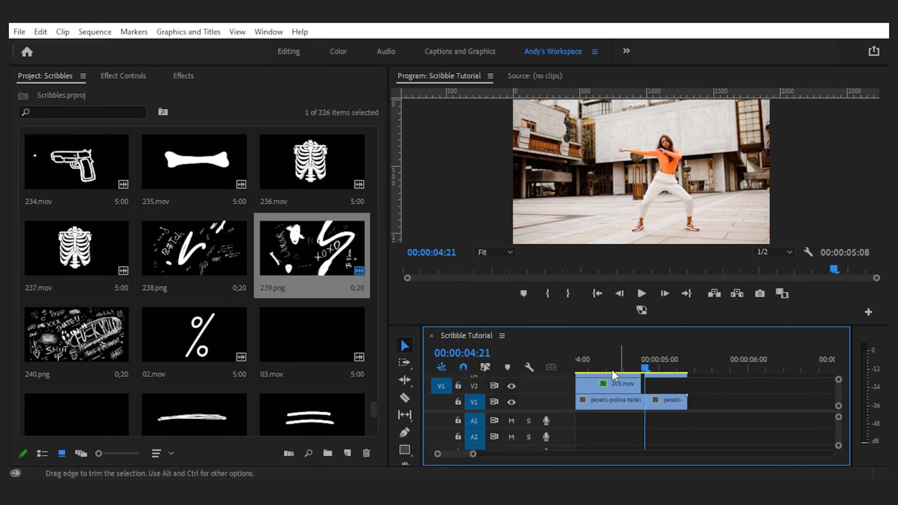
Add 240.png graffiti wall onto V2 after 205.mov over the later dancer clip
{"action": "left_click_drag", "start_coordinate": [194, 247], "coordinate": [659, 385]}
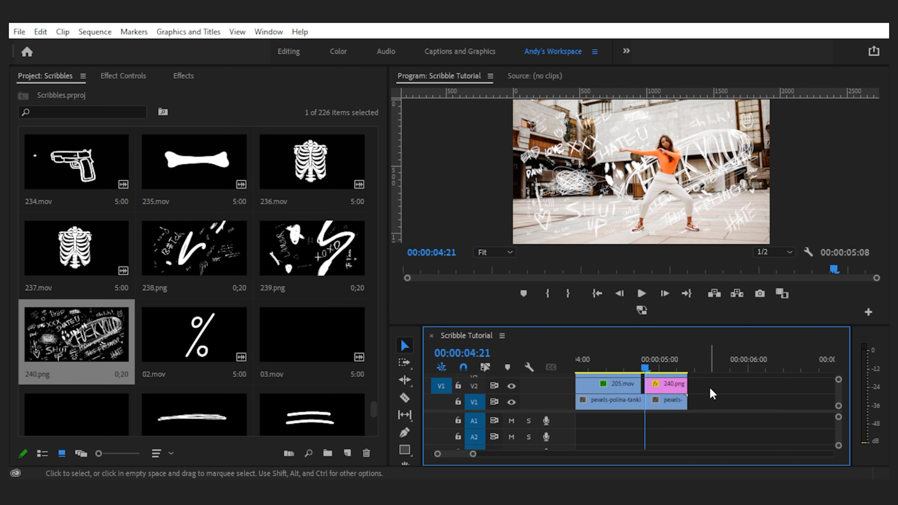
{"action": "mouse_move", "coordinate": [718, 202]}
{"action": "type", "text": "tint"}
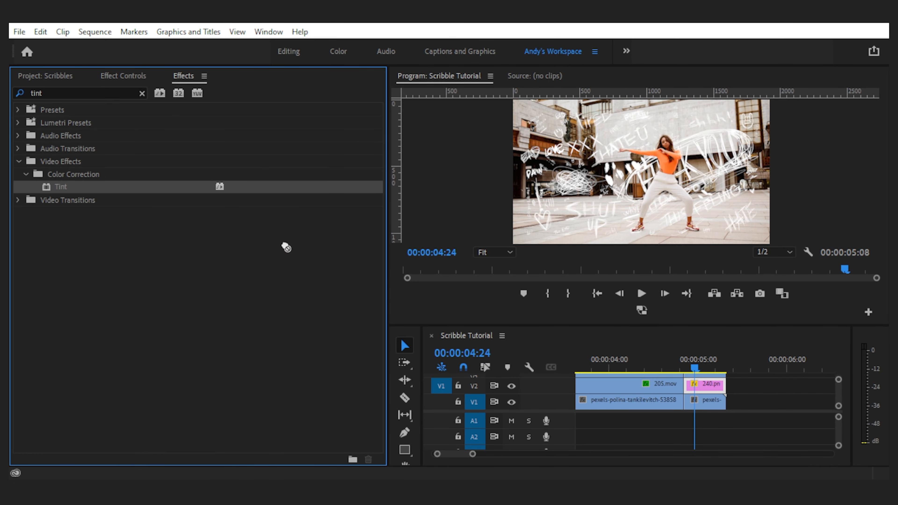
Apply Tint to 240.png with Map White To orange
{"action": "left_click", "coordinate": [123, 76]}
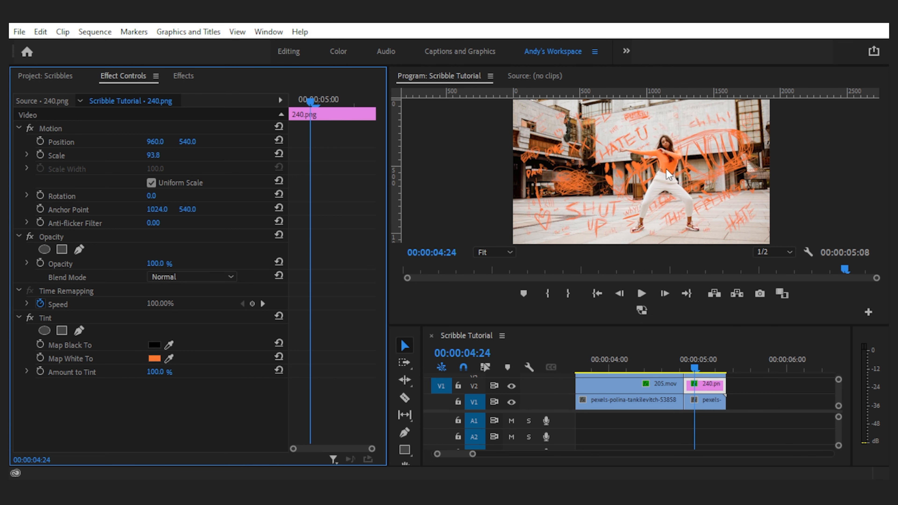
{"action": "mouse_move", "coordinate": [179, 364]}
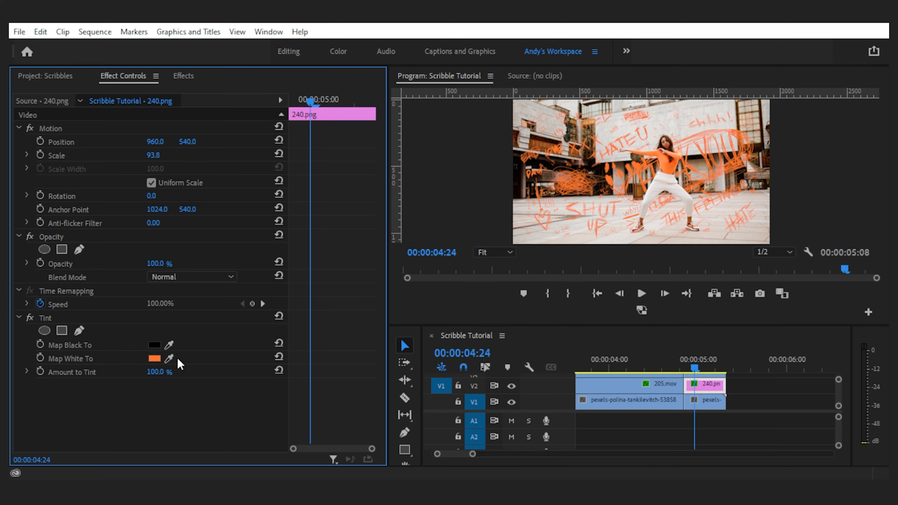